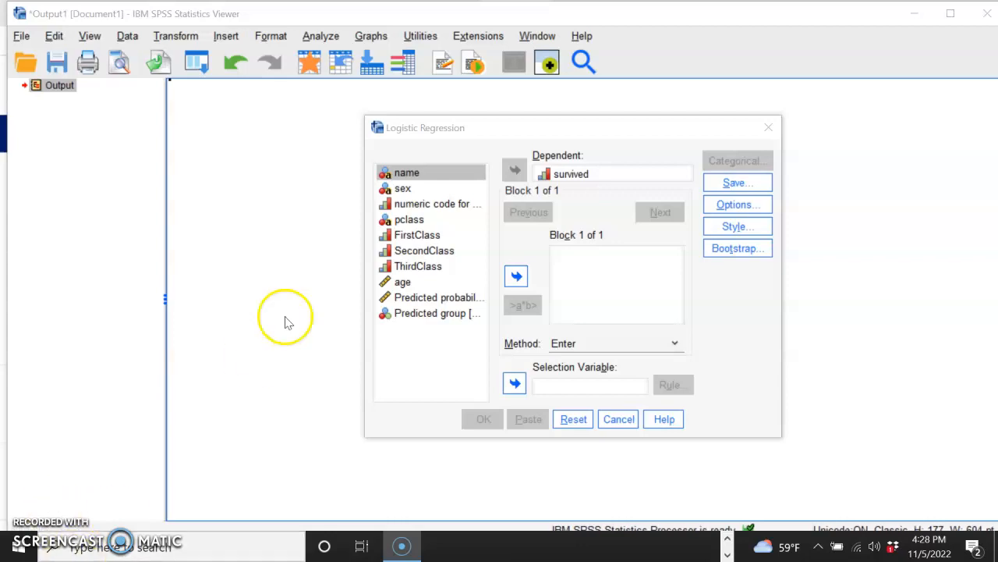
{"action": "mouse_move", "coordinate": [596, 178]}
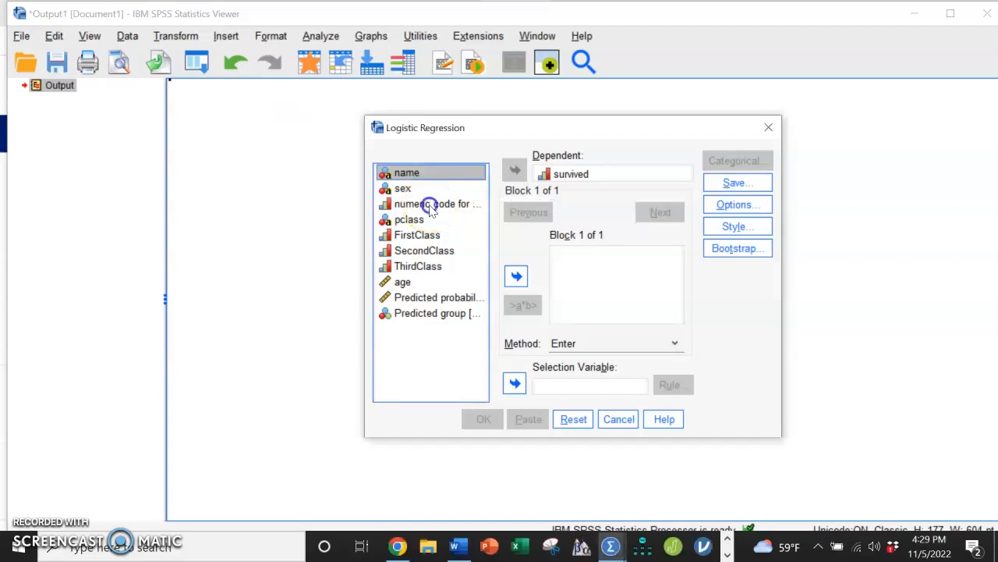
Step: Add sex_recoded and the FirstClass, SecondClass, ThirdClass dummies as covariates for survived
{"action": "left_click", "coordinate": [514, 274]}
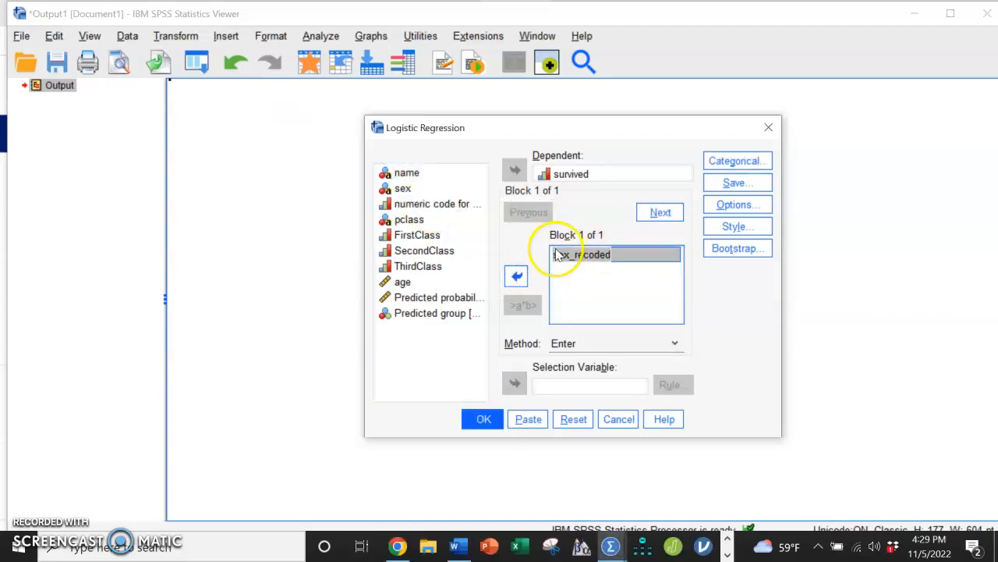
{"action": "mouse_move", "coordinate": [632, 255]}
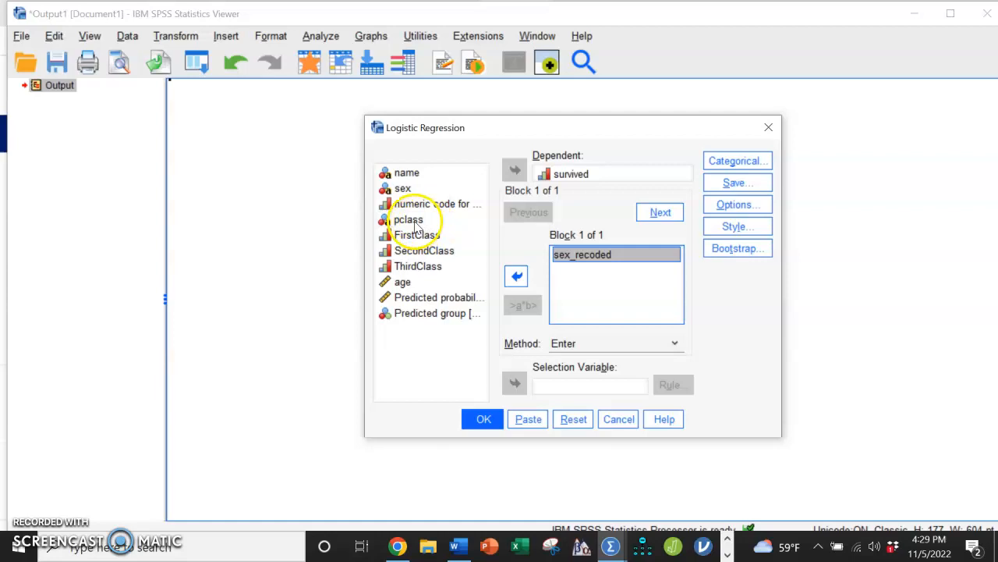
{"action": "left_click", "coordinate": [416, 234]}
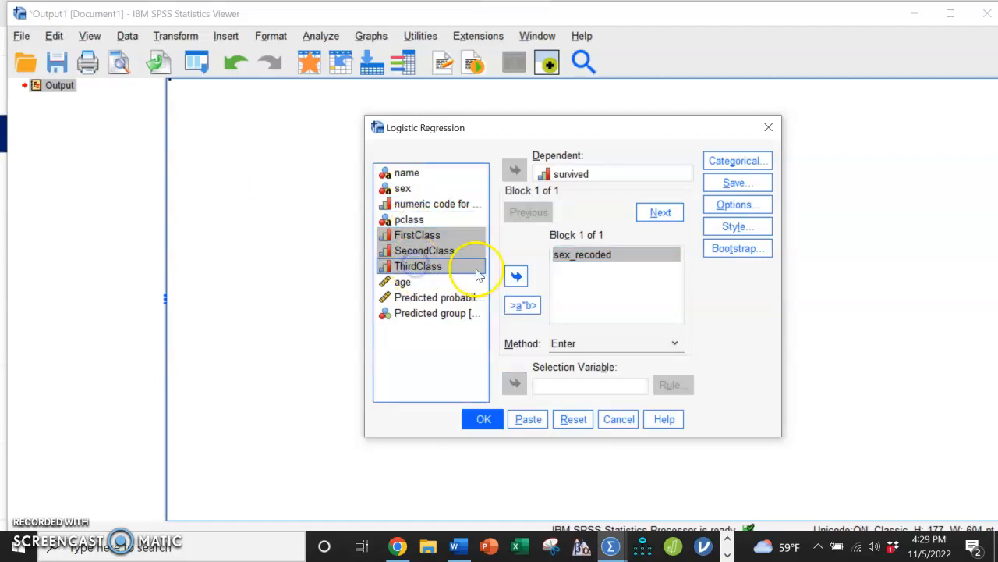
{"action": "left_click", "coordinate": [514, 274]}
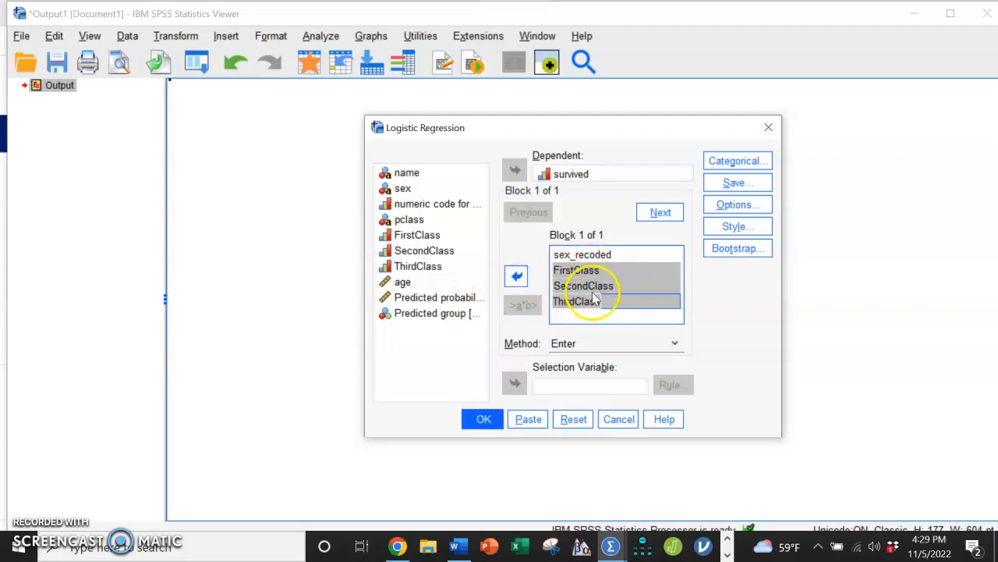
Step: Remove ThirdClass as the reference, add age as a covariate, and run the logistic regression
{"action": "left_click", "coordinate": [579, 301]}
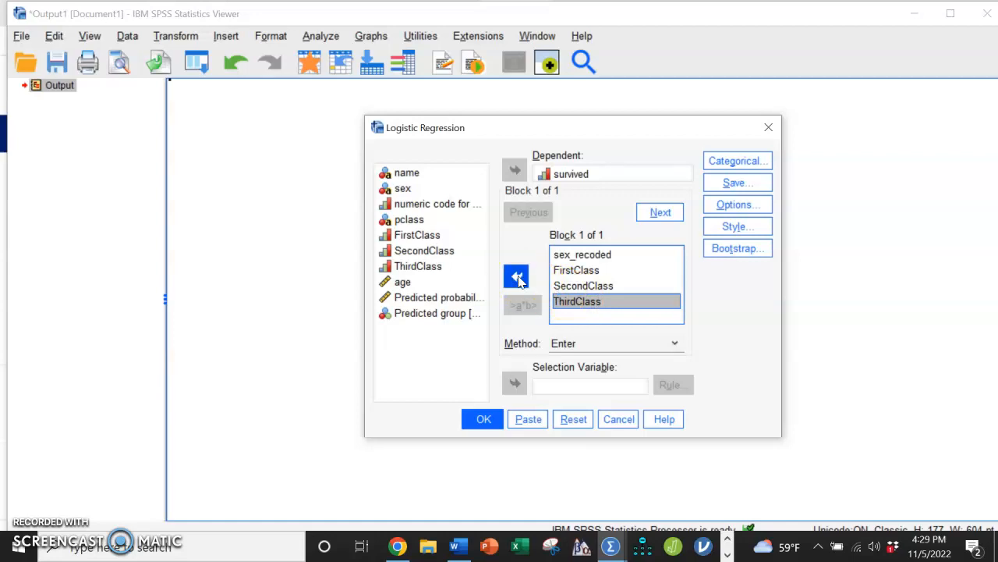
{"action": "left_click", "coordinate": [515, 276]}
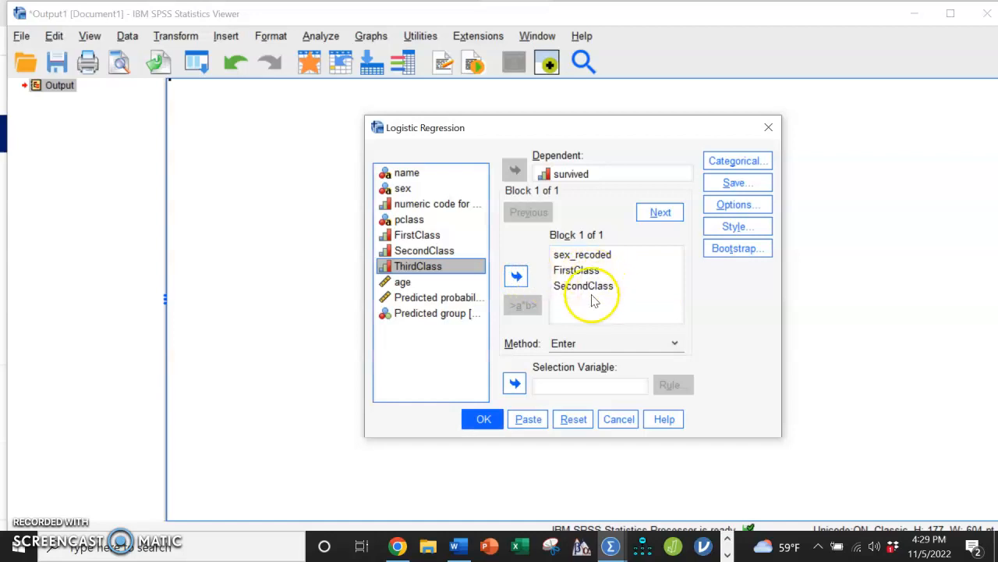
{"action": "left_click", "coordinate": [429, 297]}
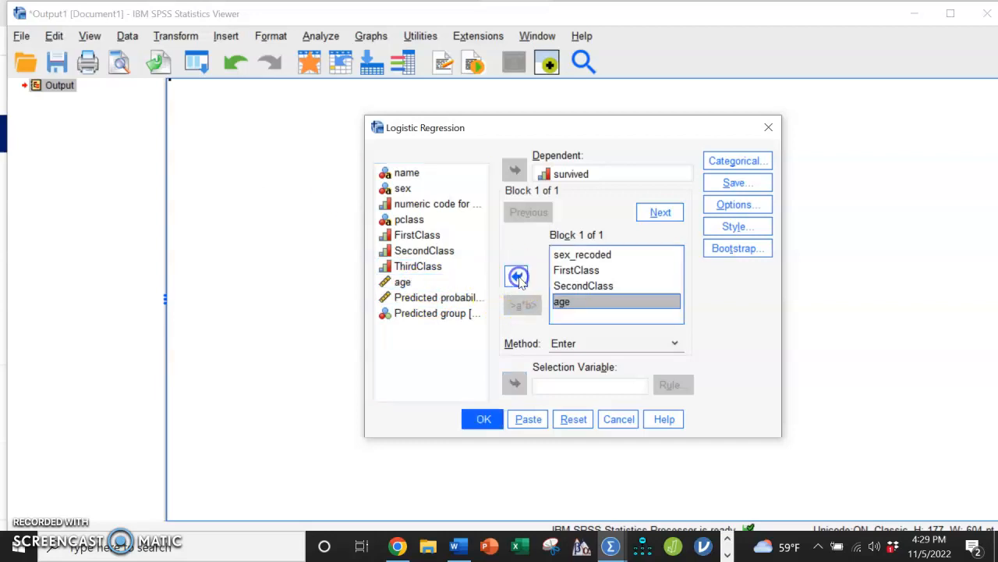
{"action": "left_click", "coordinate": [483, 418]}
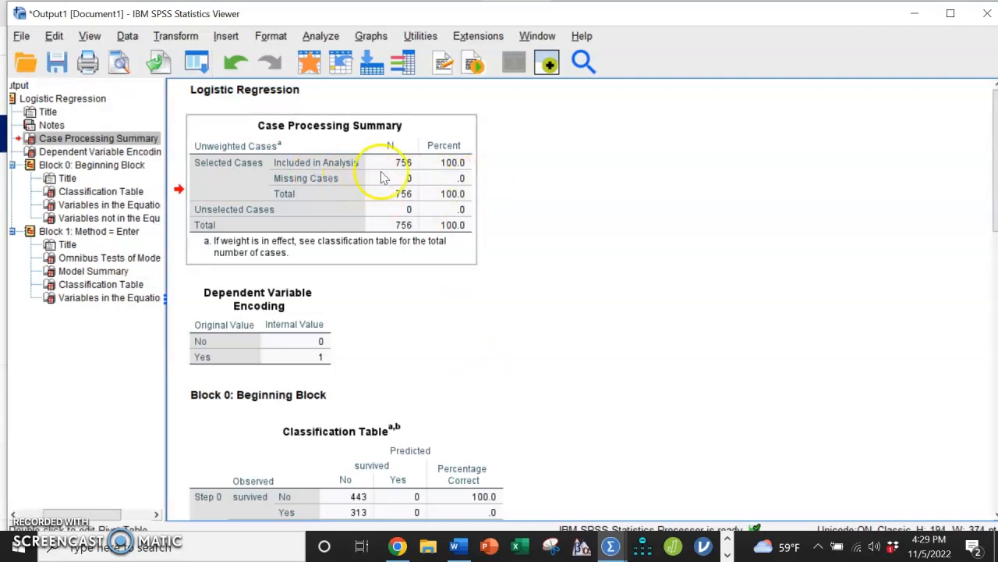
{"action": "mouse_move", "coordinate": [393, 162]}
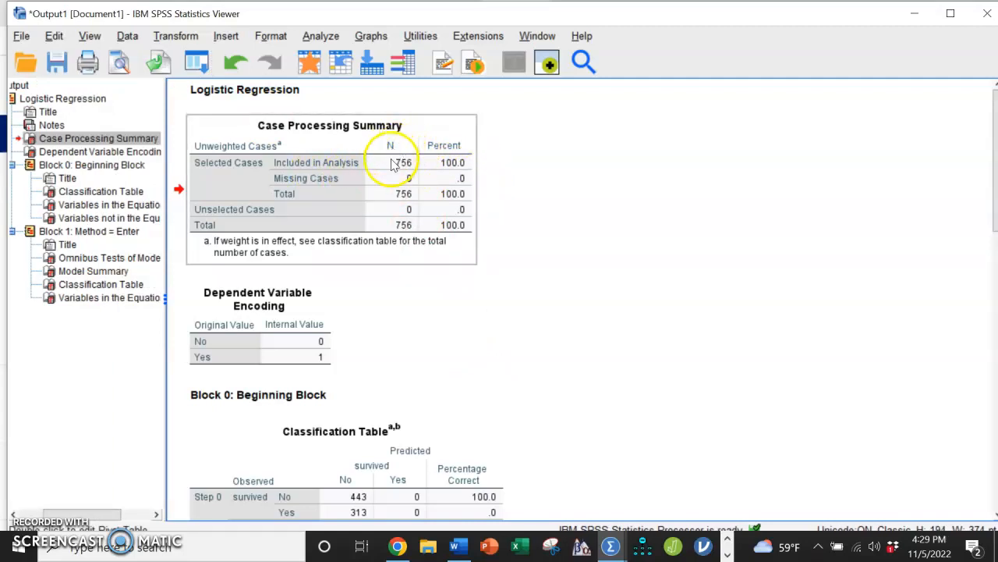
{"action": "mouse_move", "coordinate": [418, 256]}
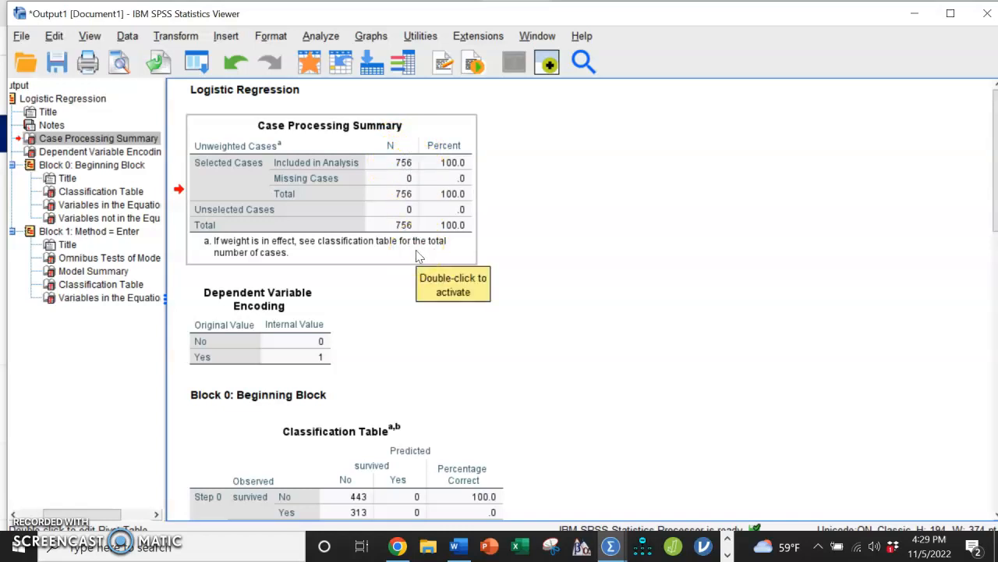
{"action": "mouse_move", "coordinate": [412, 262]}
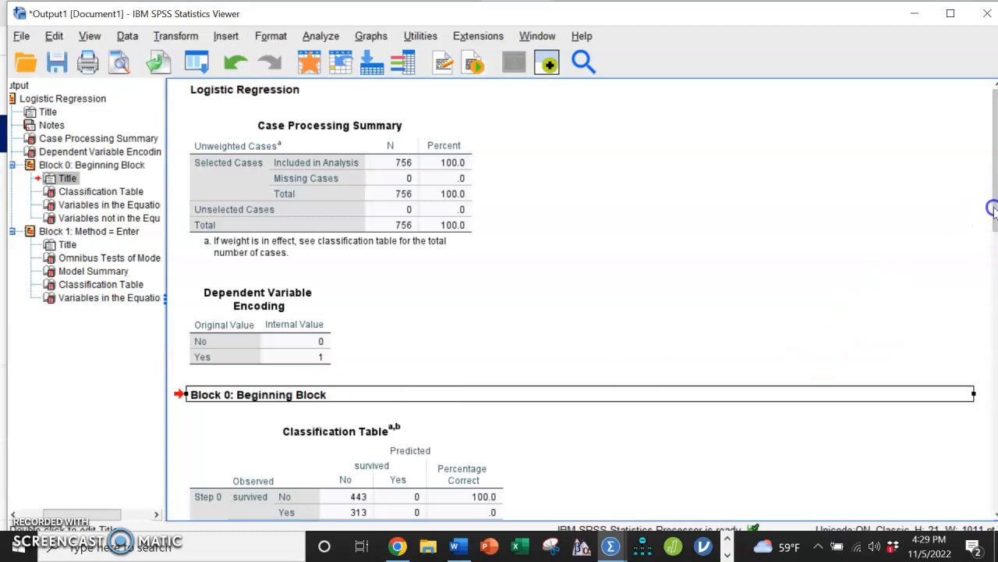
Step: Bring up the Block 1 omnibus test: chi-square 330.432 on 4 df, p < .001
{"action": "scroll", "scroll_direction": "down", "scroll_amount": 3}
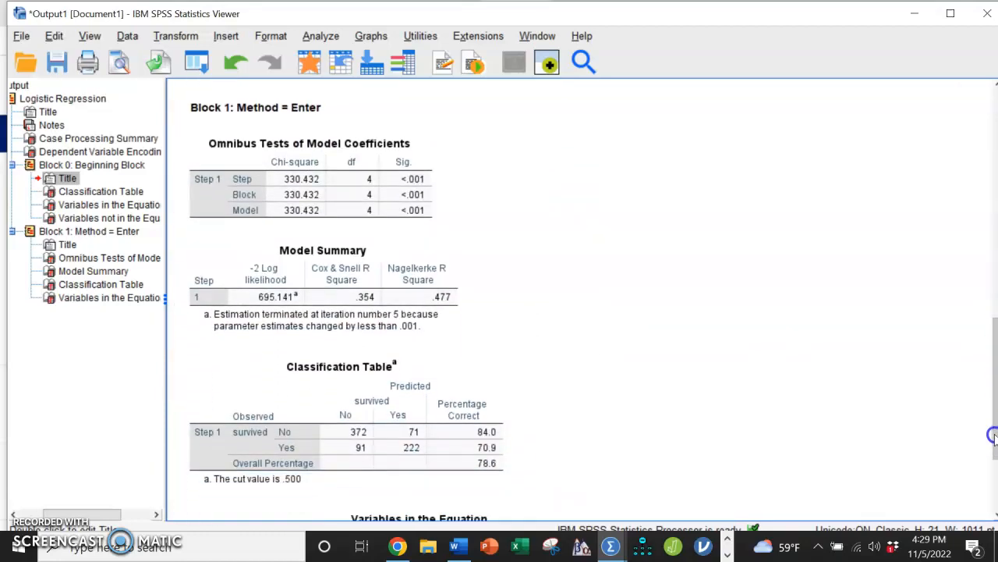
{"action": "scroll", "scroll_direction": "down", "scroll_amount": 3}
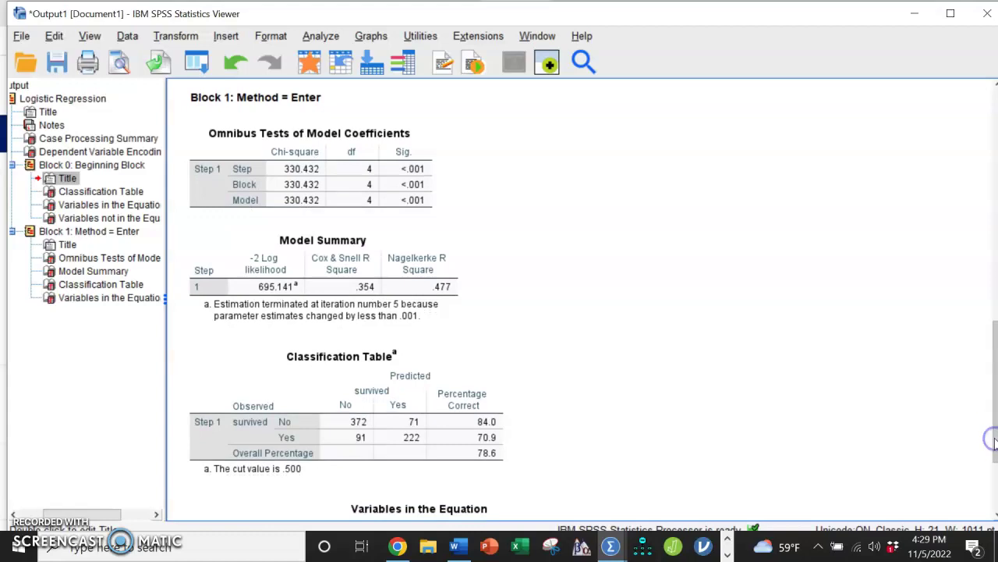
{"action": "mouse_move", "coordinate": [371, 97]}
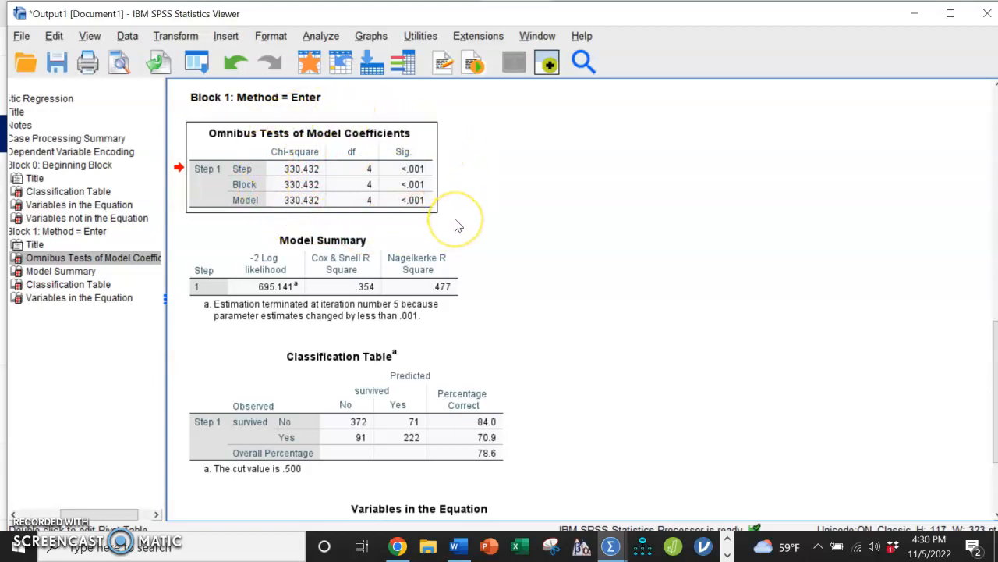
{"action": "mouse_move", "coordinate": [458, 224]}
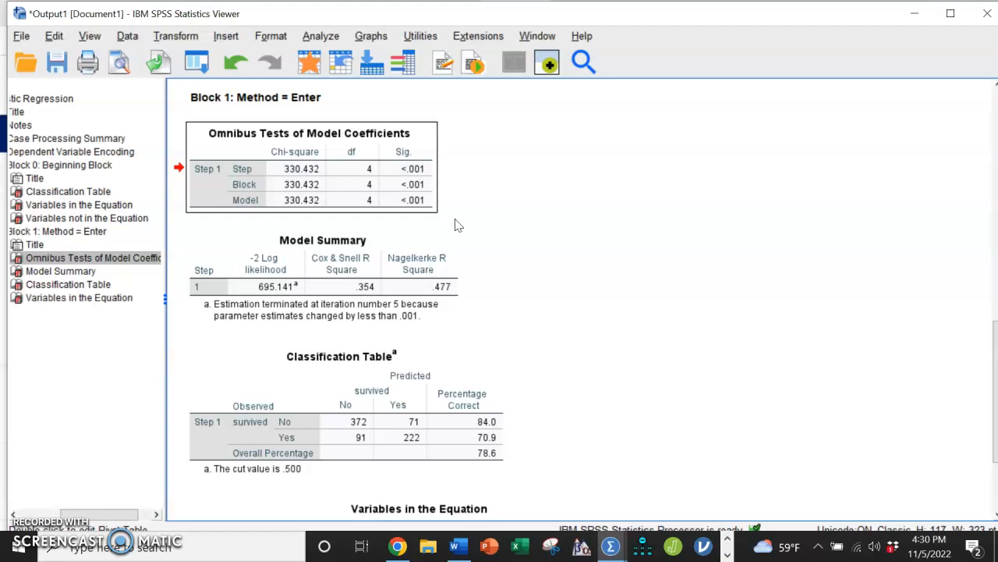
{"action": "left_click", "coordinate": [226, 171]}
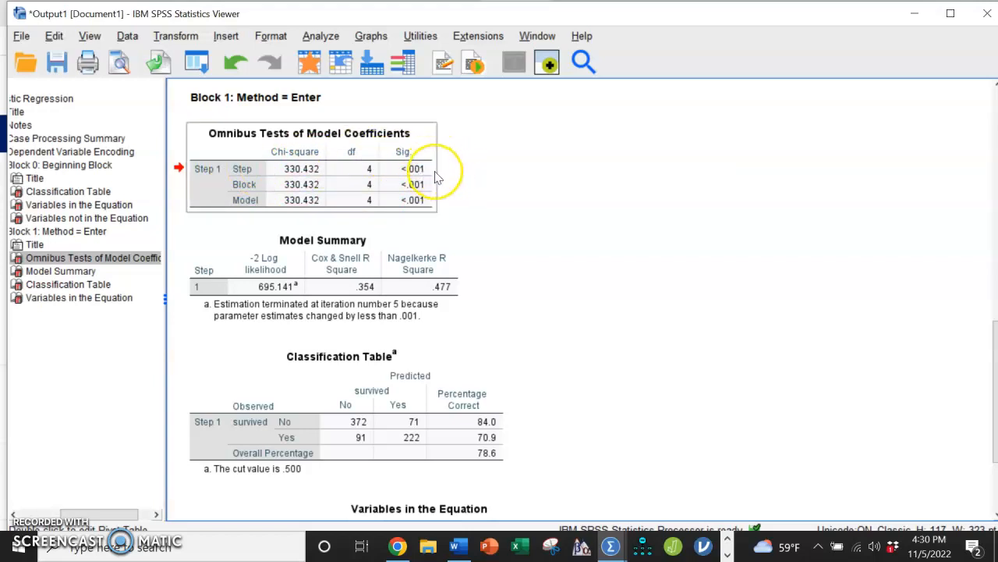
{"action": "mouse_move", "coordinate": [437, 177]}
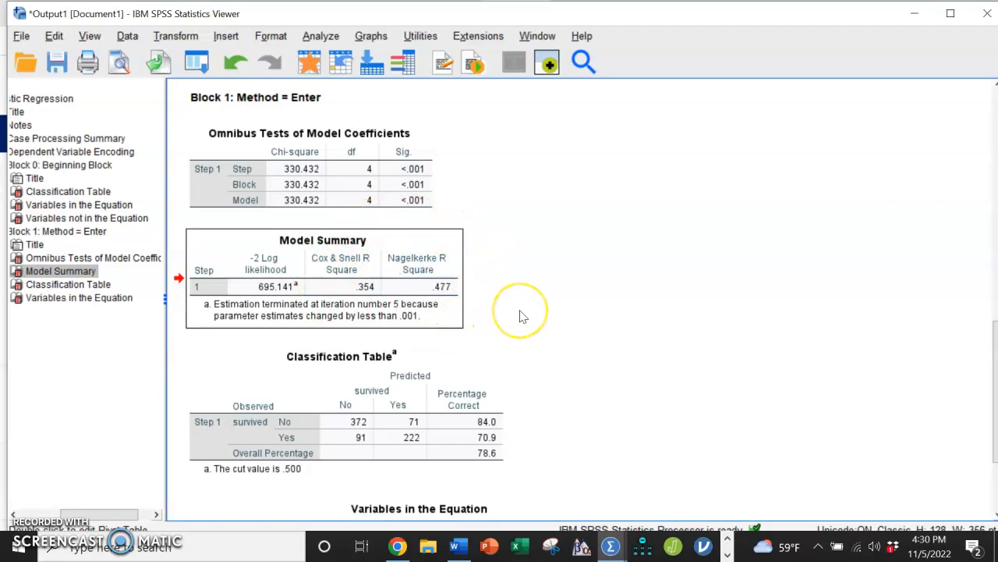
{"action": "mouse_move", "coordinate": [523, 315]}
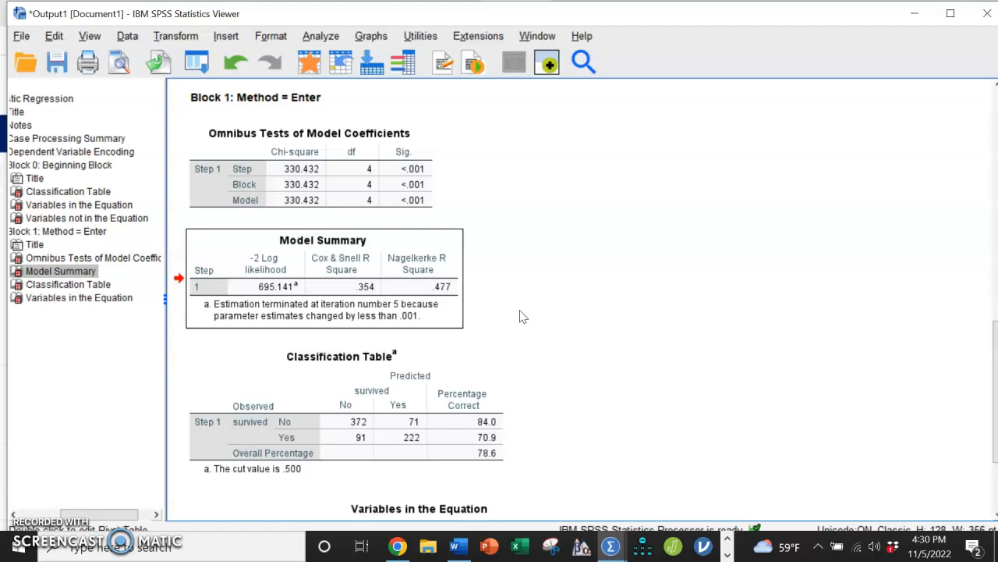
{"action": "left_click", "coordinate": [69, 284]}
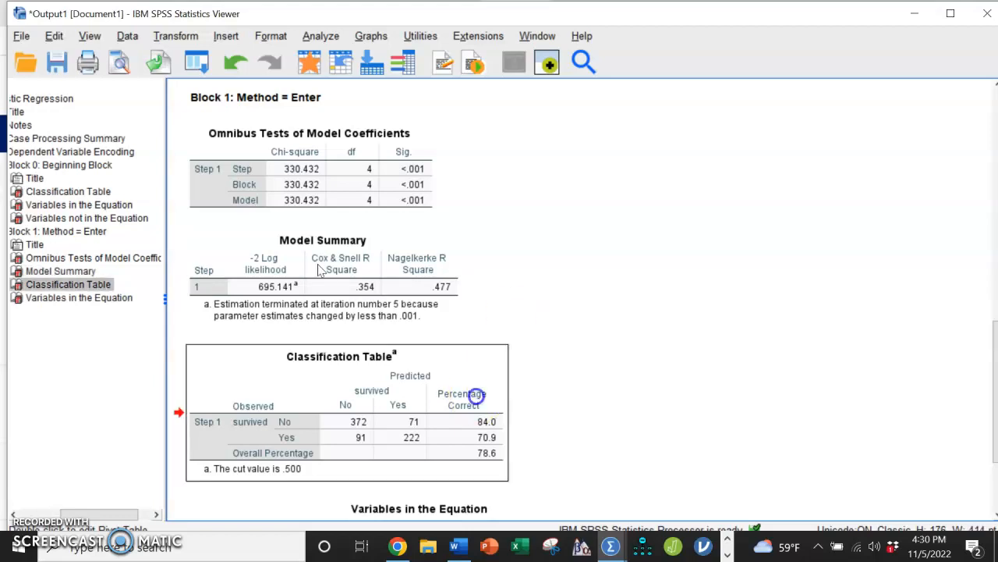
{"action": "scroll", "scroll_direction": "down", "scroll_amount": 3}
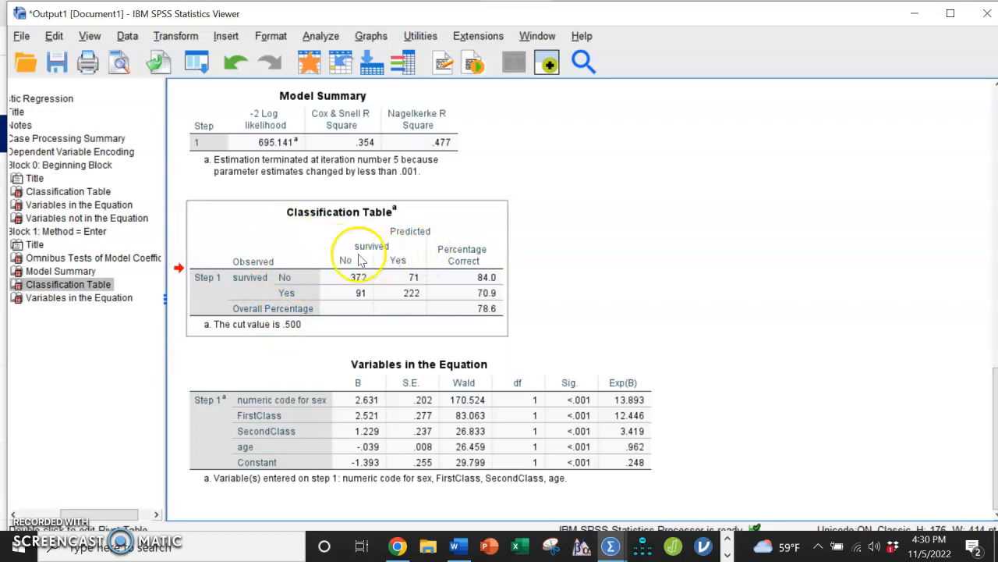
{"action": "mouse_move", "coordinate": [287, 278]}
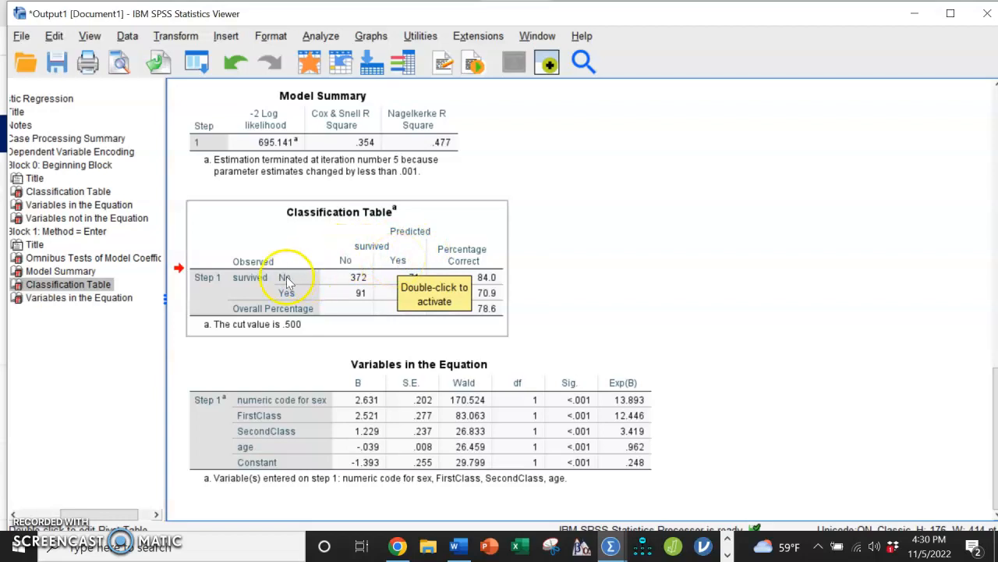
{"action": "mouse_move", "coordinate": [355, 278]}
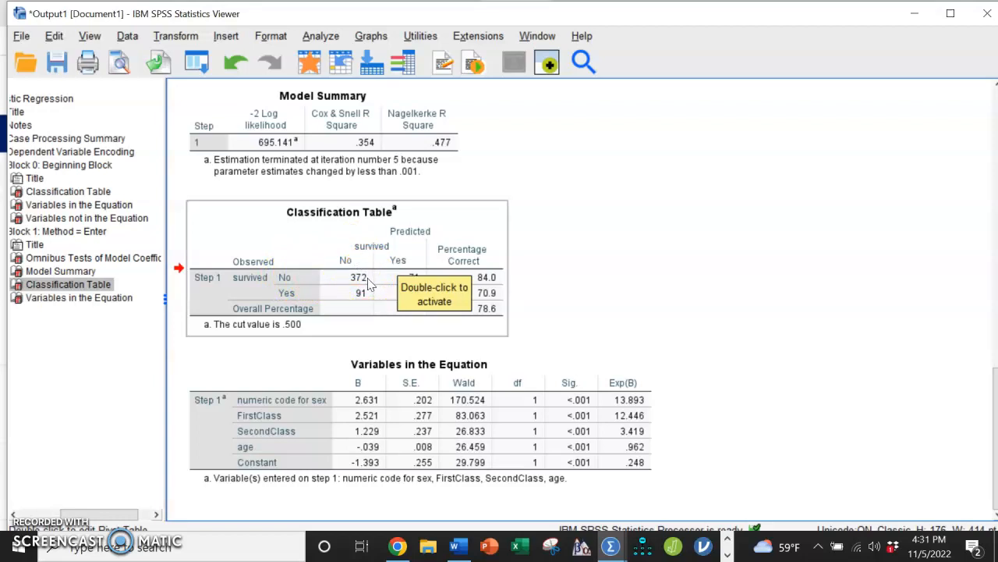
{"action": "mouse_move", "coordinate": [468, 374]}
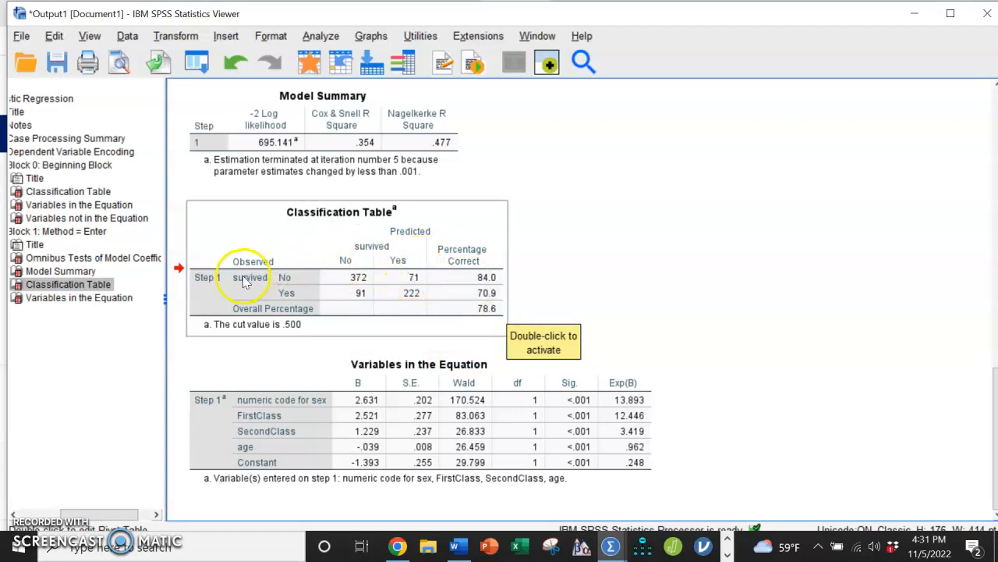
{"action": "mouse_move", "coordinate": [292, 302]}
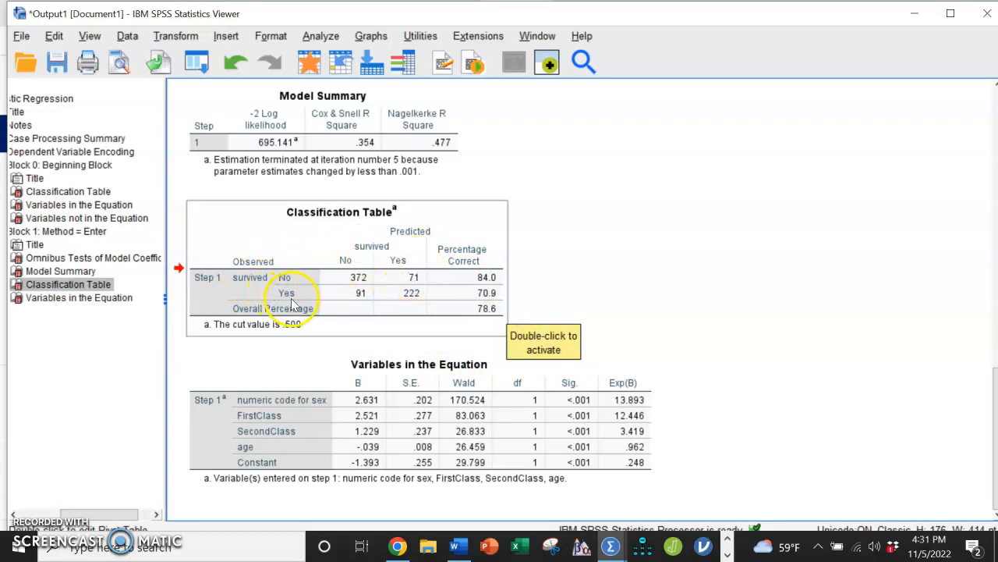
{"action": "mouse_move", "coordinate": [274, 289]}
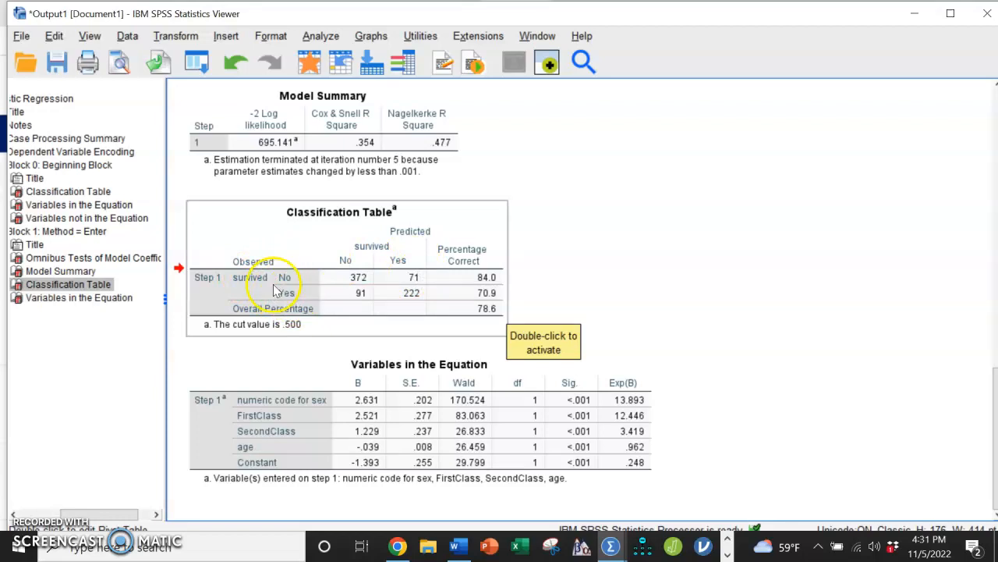
{"action": "mouse_move", "coordinate": [356, 303]}
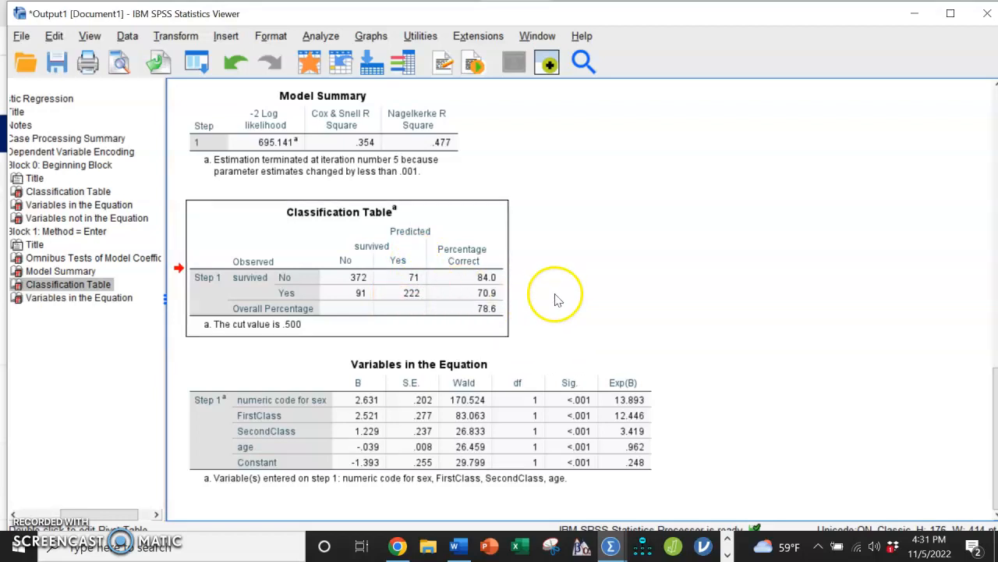
{"action": "mouse_move", "coordinate": [474, 305]}
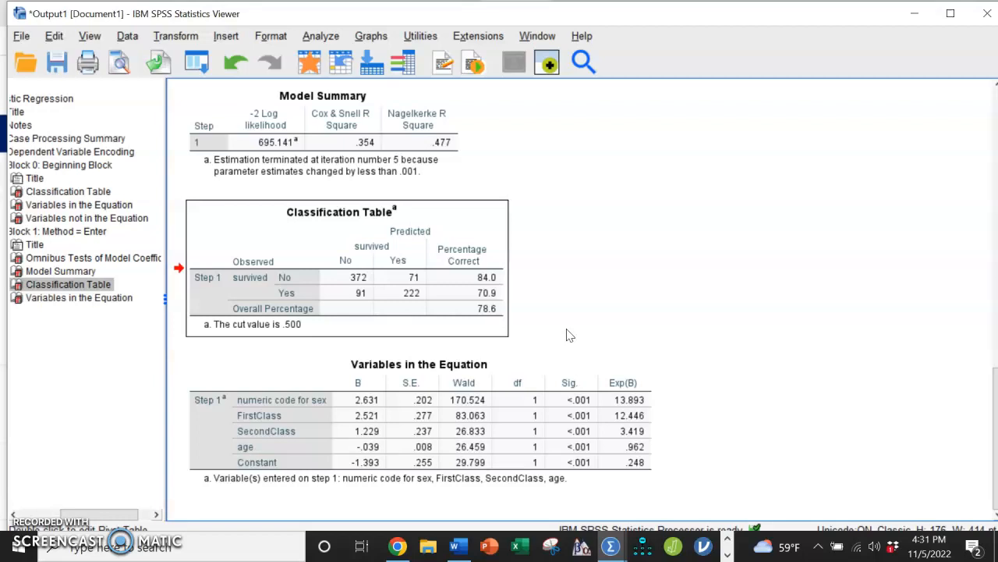
{"action": "left_click", "coordinate": [78, 296]}
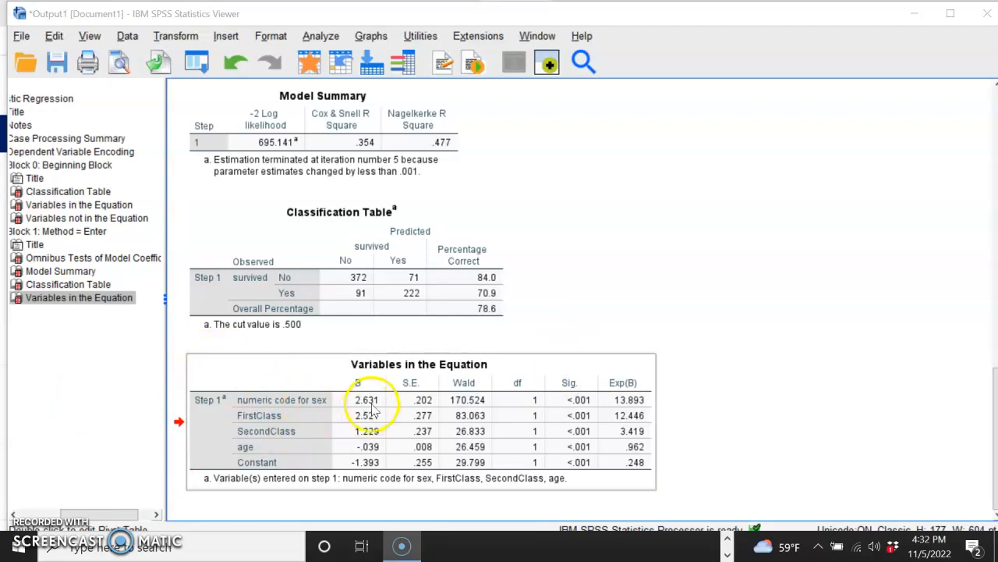
{"action": "mouse_move", "coordinate": [568, 383]}
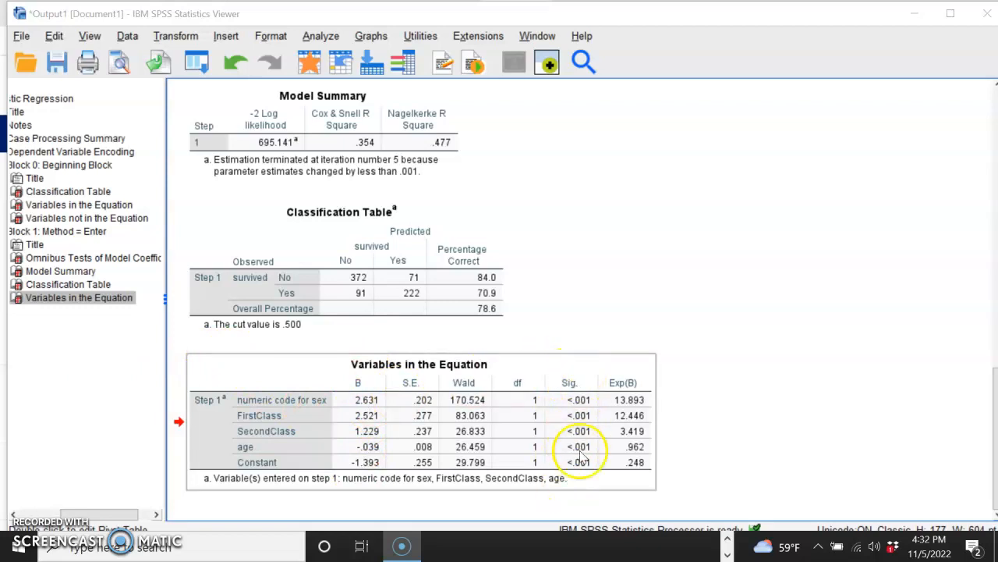
{"action": "mouse_move", "coordinate": [574, 485]}
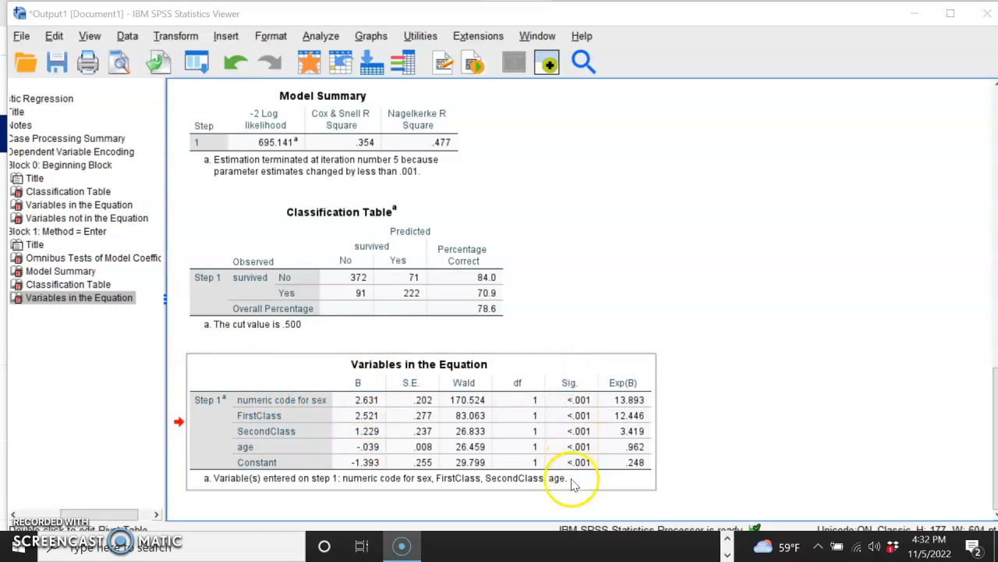
{"action": "mouse_move", "coordinate": [465, 456]}
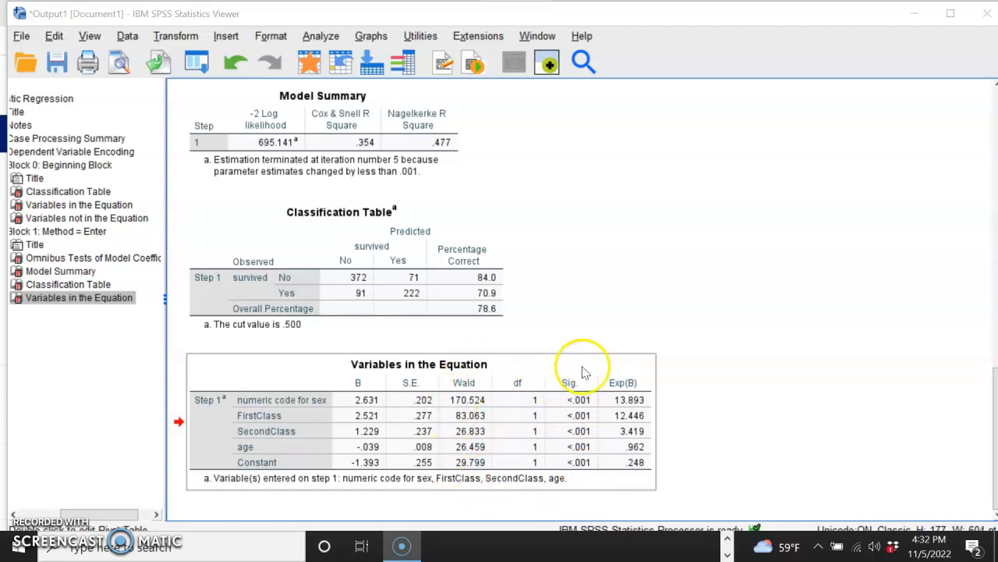
{"action": "mouse_move", "coordinate": [652, 368]}
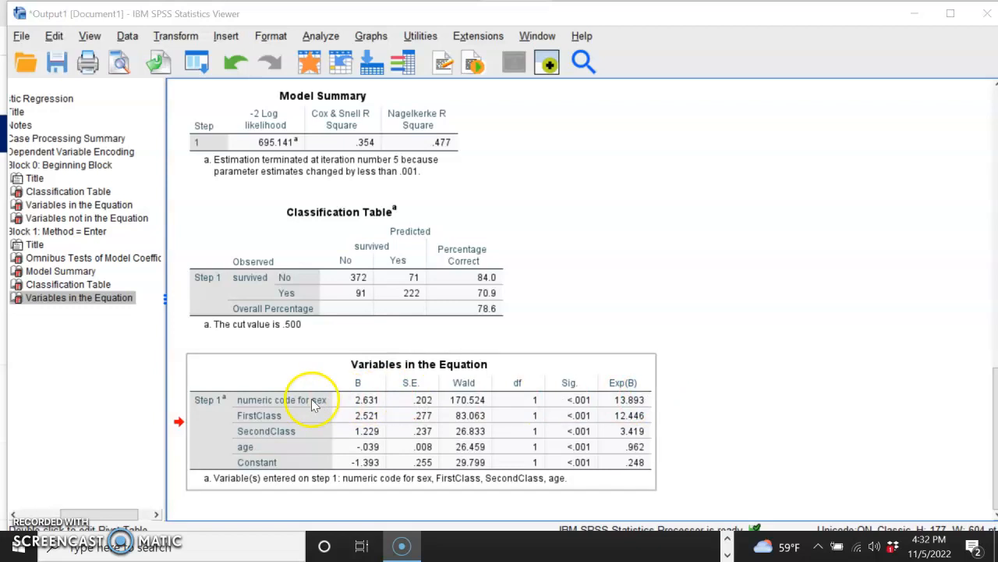
{"action": "mouse_move", "coordinate": [653, 403]}
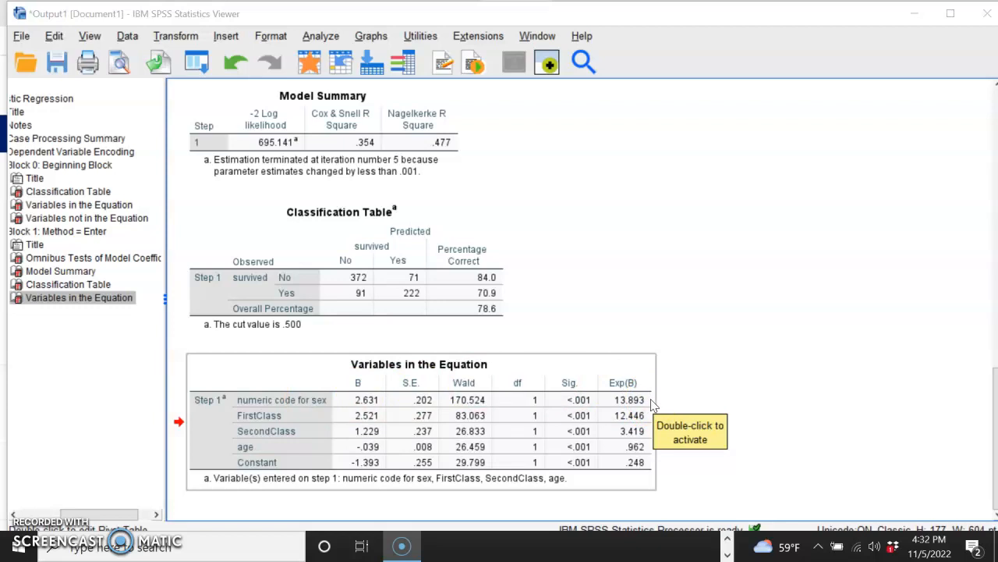
{"action": "mouse_move", "coordinate": [653, 406]}
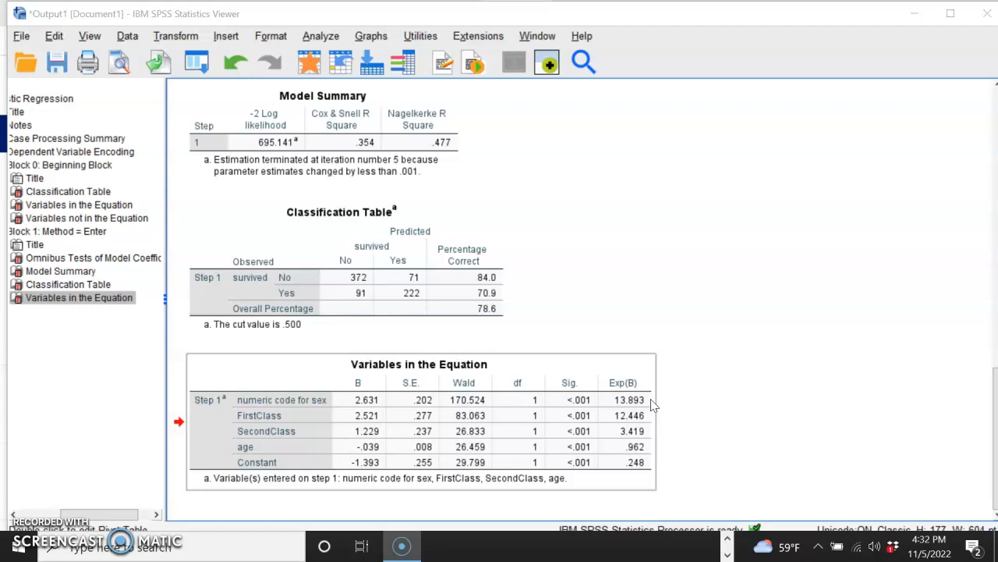
{"action": "mouse_move", "coordinate": [652, 420]}
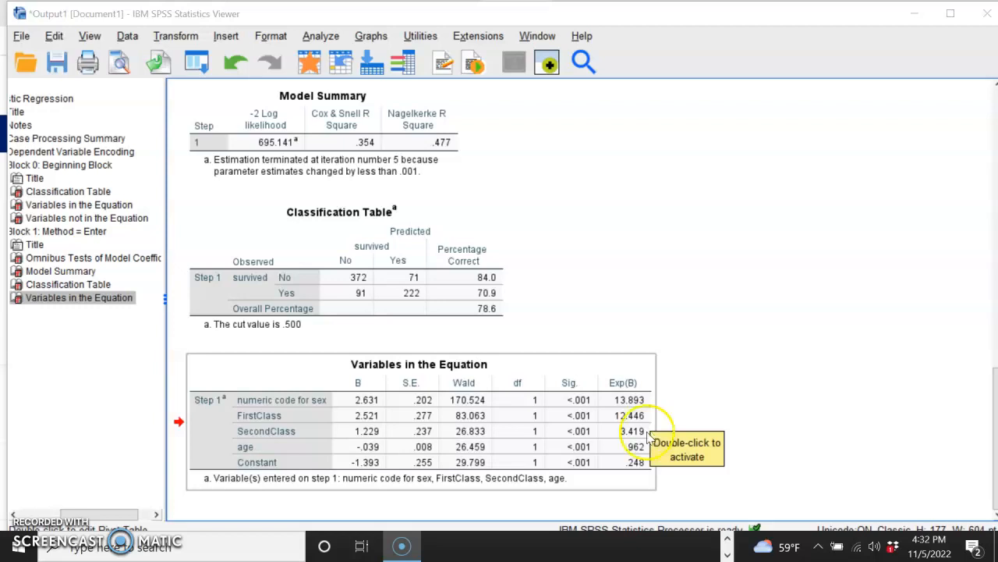
{"action": "mouse_move", "coordinate": [611, 449]}
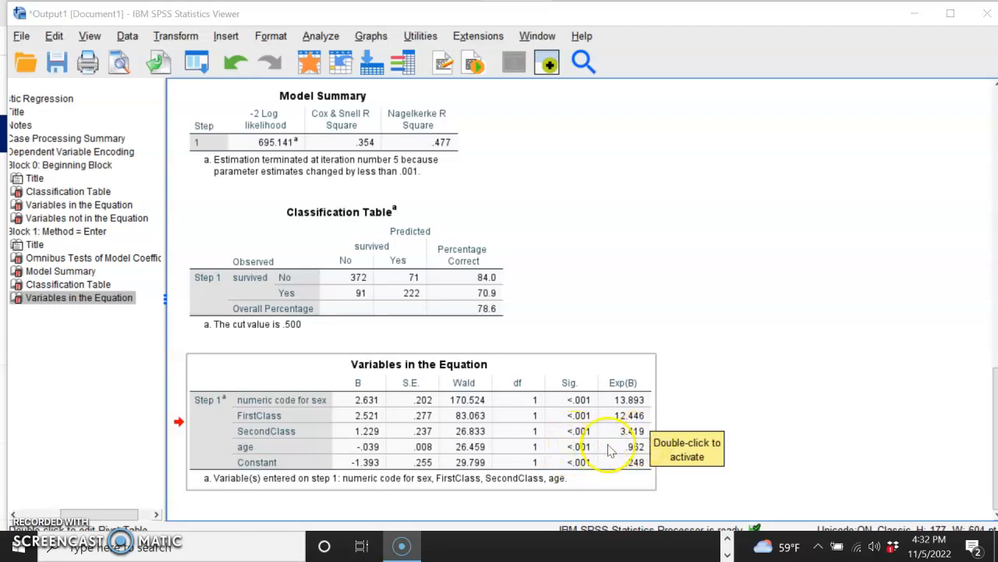
{"action": "mouse_move", "coordinate": [637, 446]}
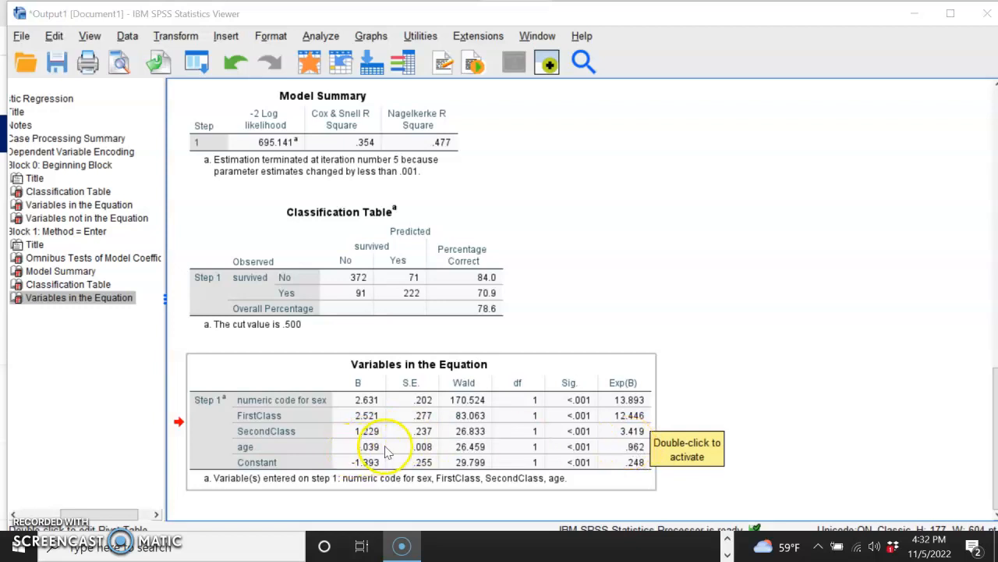
{"action": "mouse_move", "coordinate": [319, 448]}
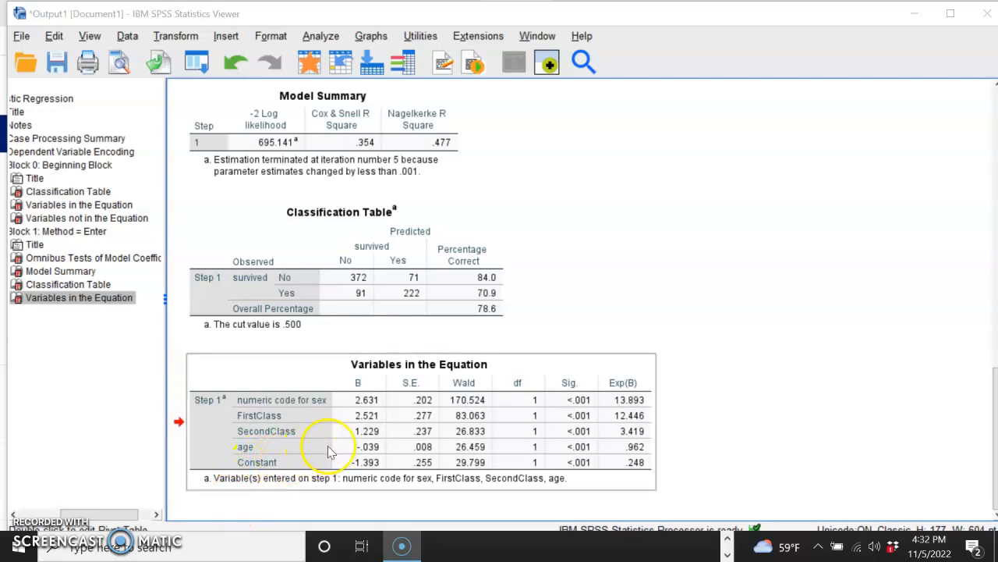
{"action": "mouse_move", "coordinate": [624, 449]}
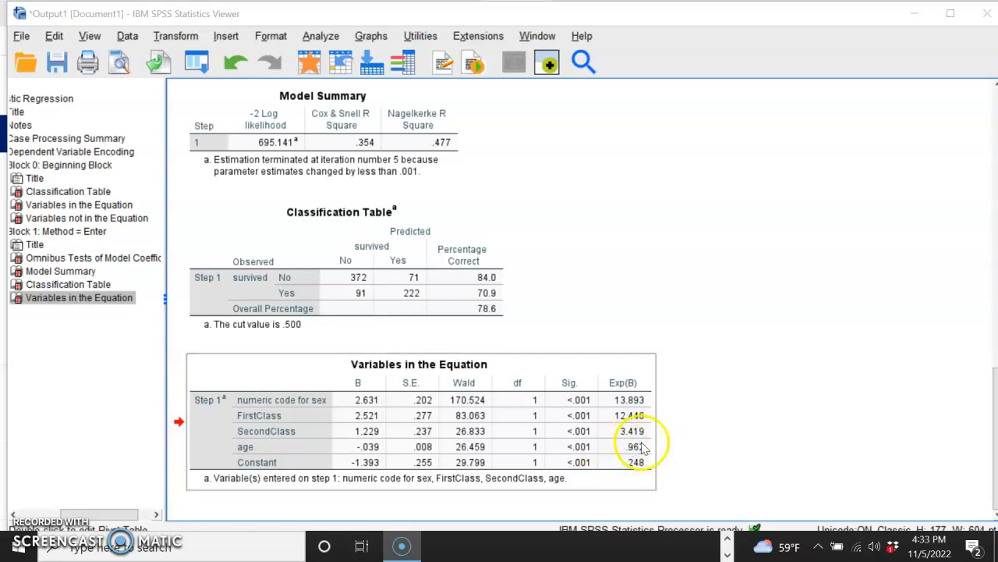
{"action": "mouse_move", "coordinate": [680, 448]}
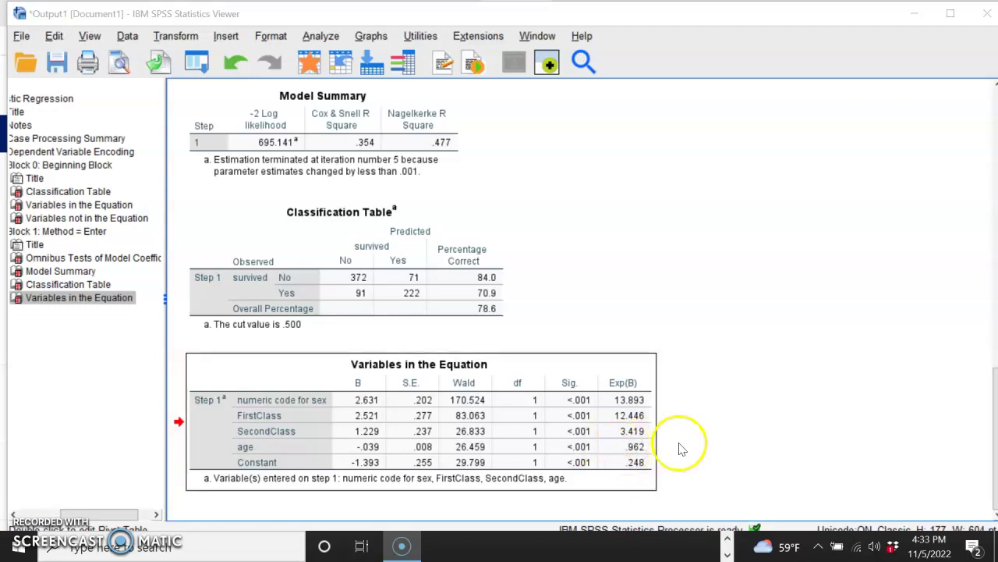
{"action": "mouse_move", "coordinate": [683, 449]}
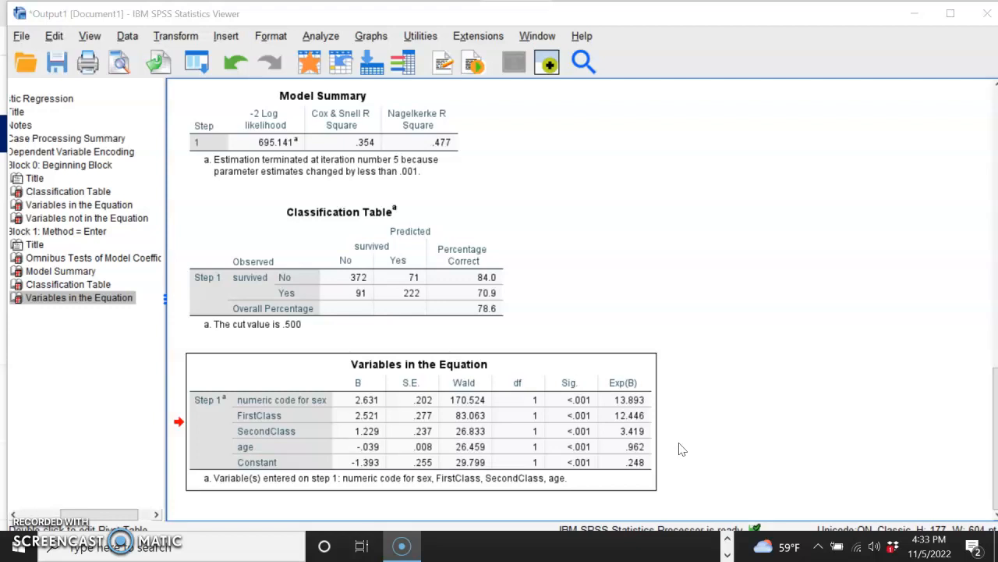